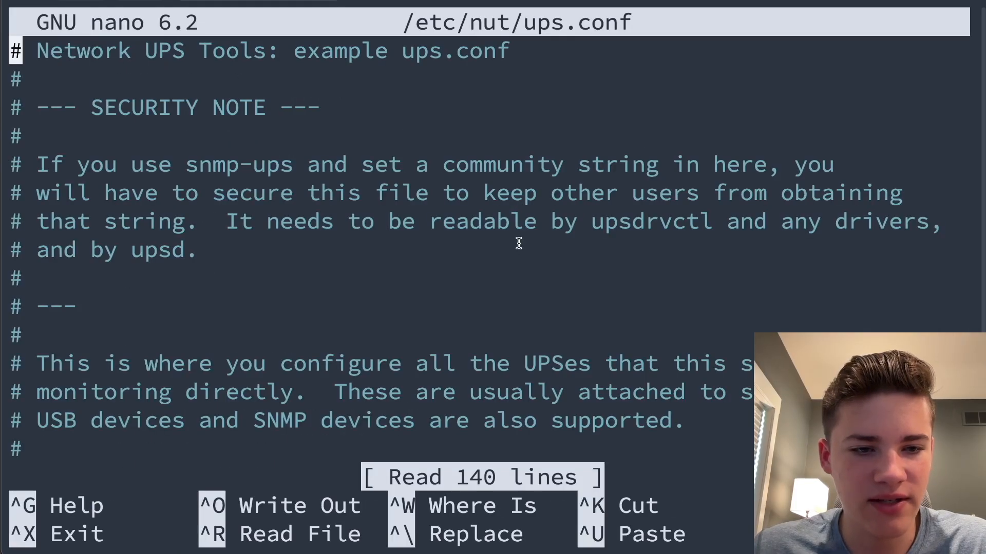
- Rename the [nutdev1] and [nutdev2] sections in ups.conf to [apc1] and [cypwr1], then save and exit
{"action": "scroll", "scroll_direction": "down", "scroll_amount": 3}
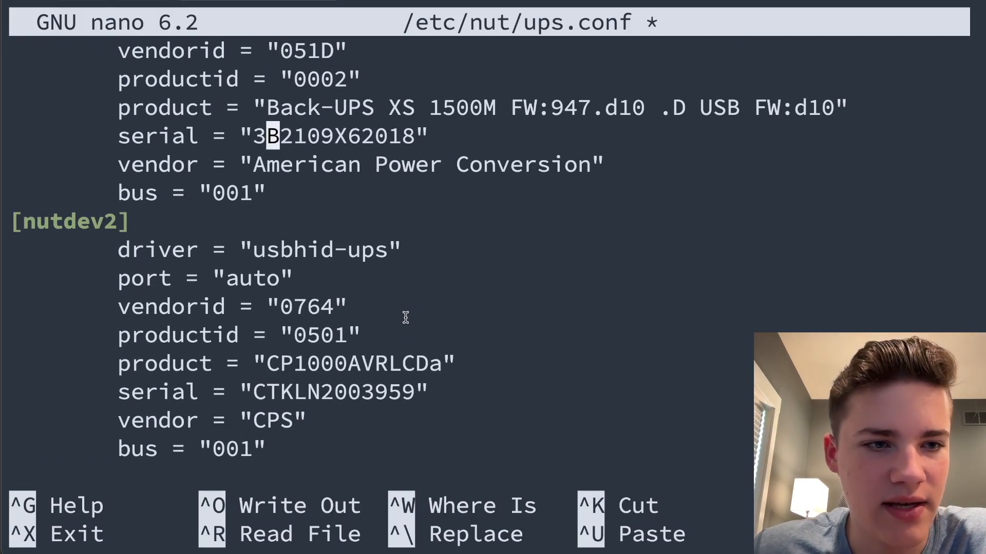
{"action": "type", "text": "cy]"}
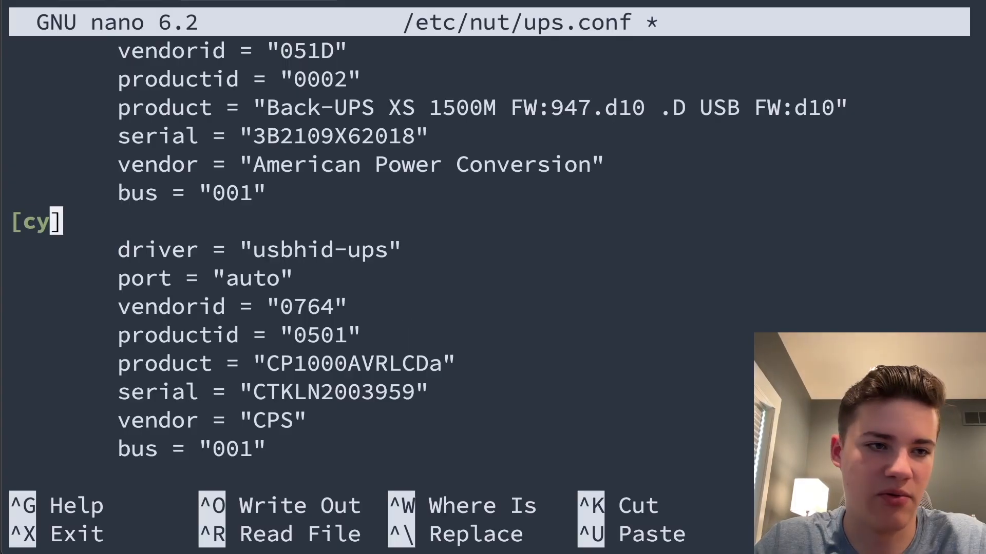
{"action": "type", "text": "pwr1"}
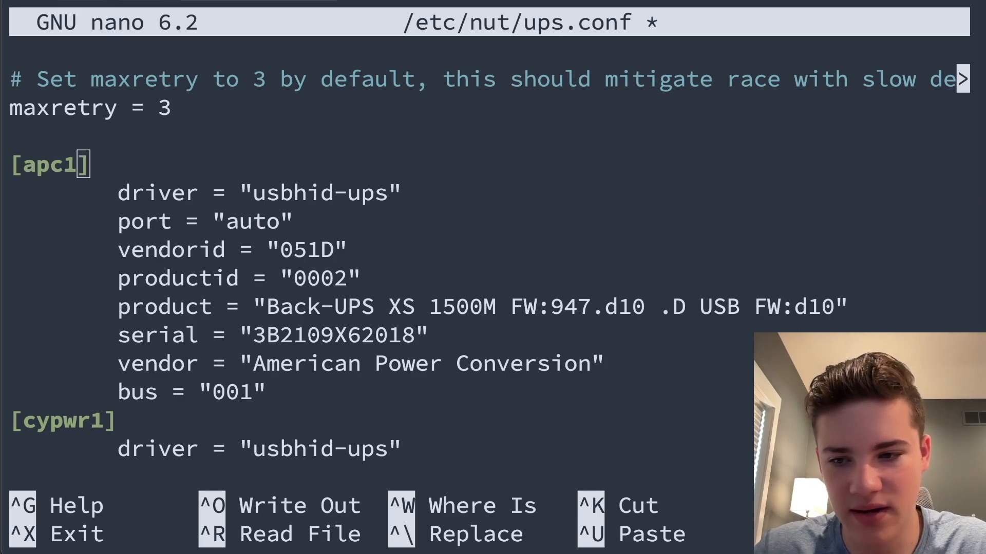
{"action": "key", "text": "ctrl+x"}
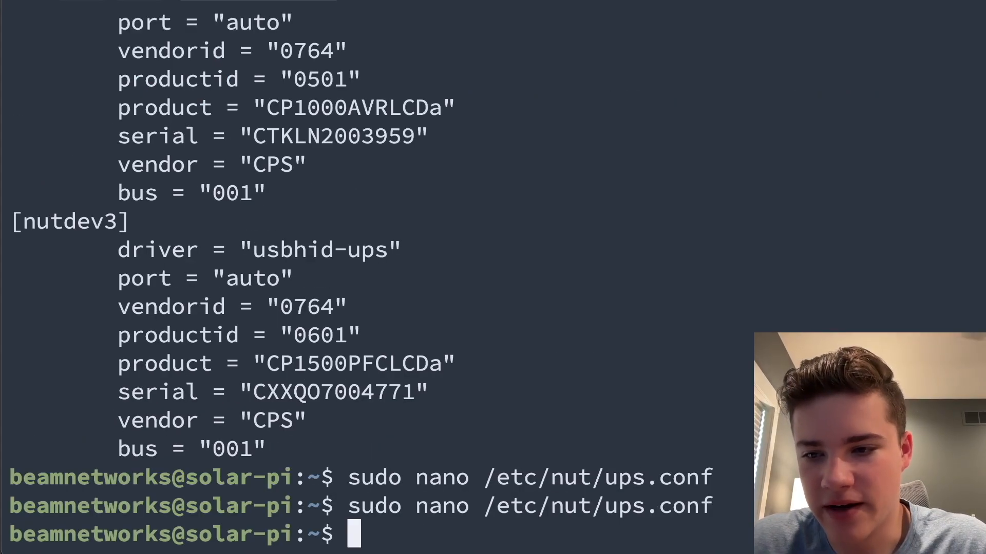
- Append a 'LISTEN 0.0.0.0 3493' line to the end of /etc/nut/upsd.conf
{"action": "type", "text": "sudo nano /etc/nut/upsd.conf"}
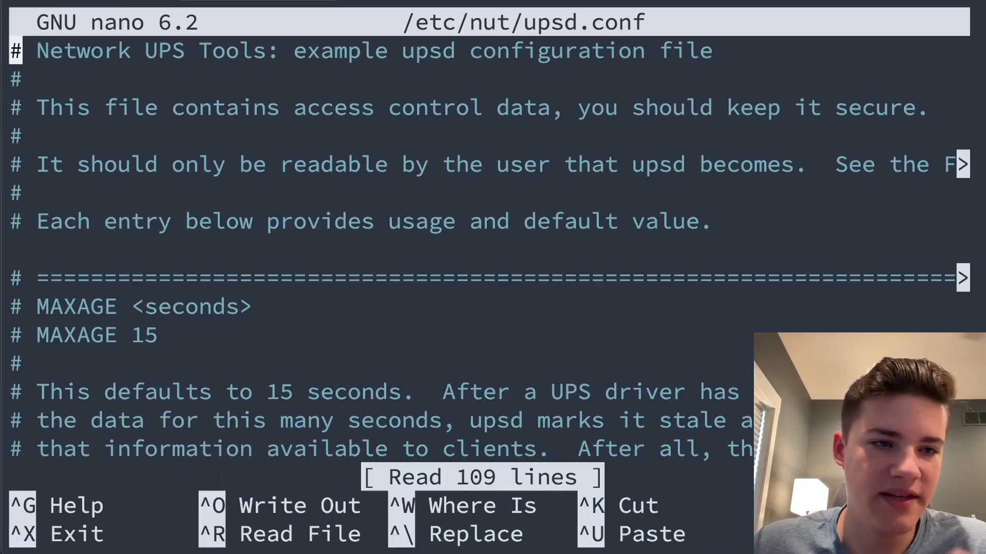
{"action": "scroll", "scroll_direction": "down", "scroll_amount": 3}
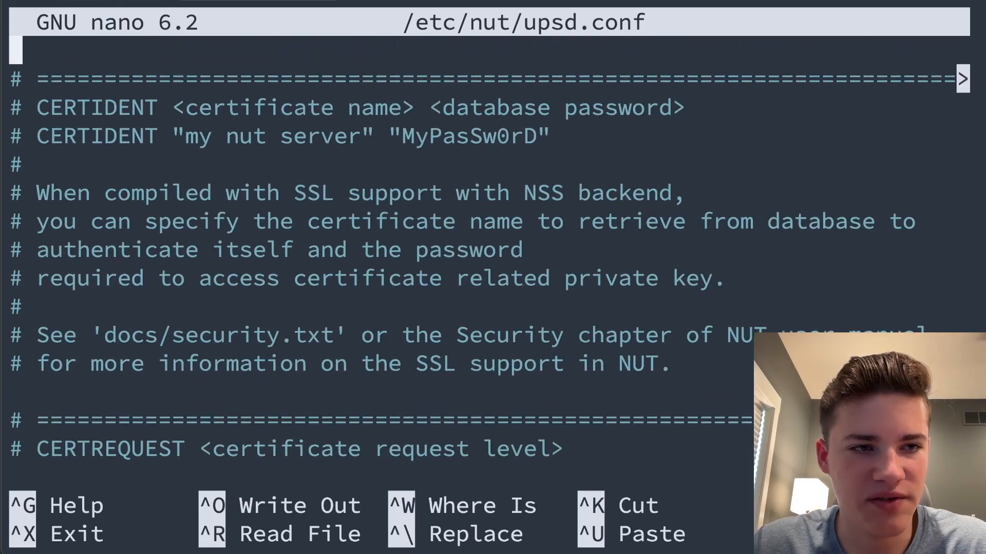
{"action": "scroll", "scroll_direction": "down", "scroll_amount": 3}
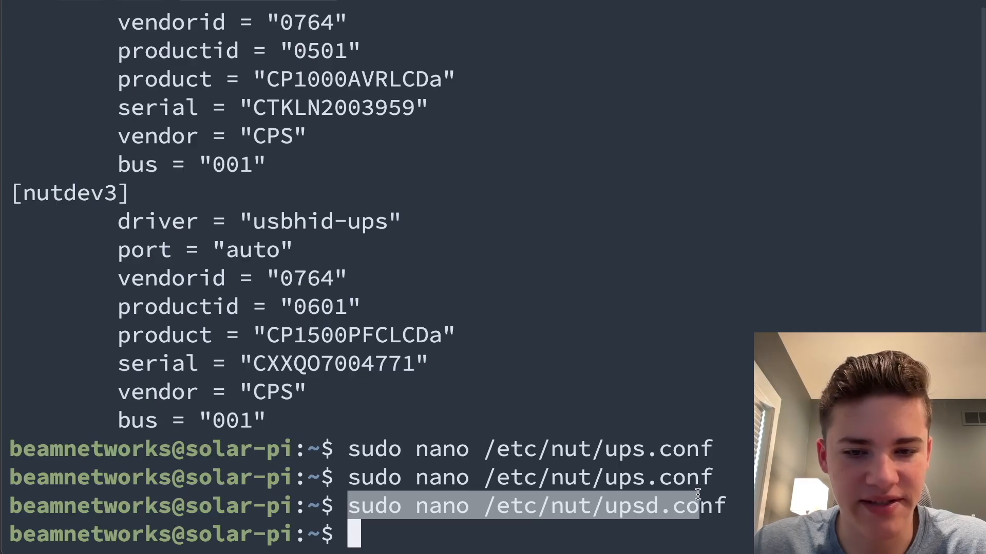
{"action": "key", "text": "enter"}
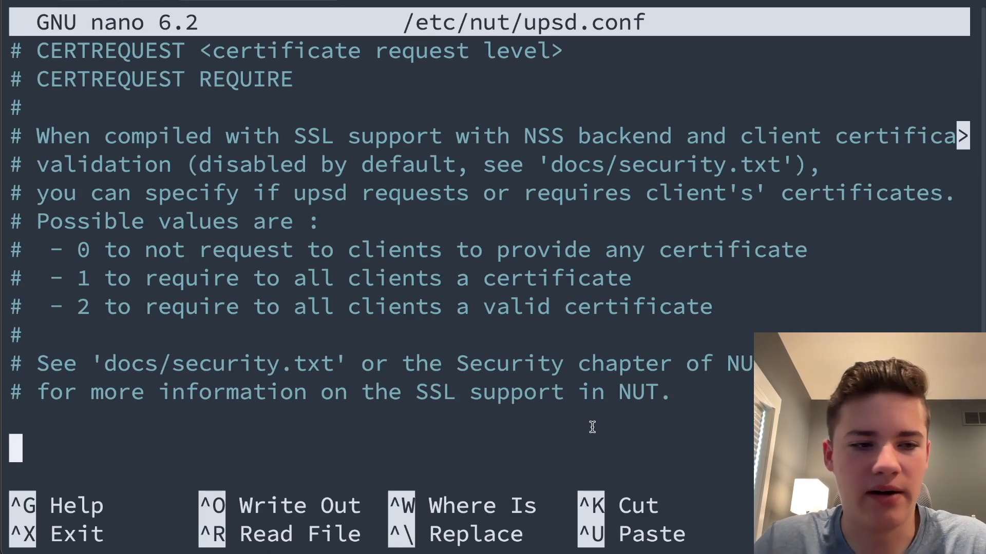
{"action": "type", "text": "LISTEN"}
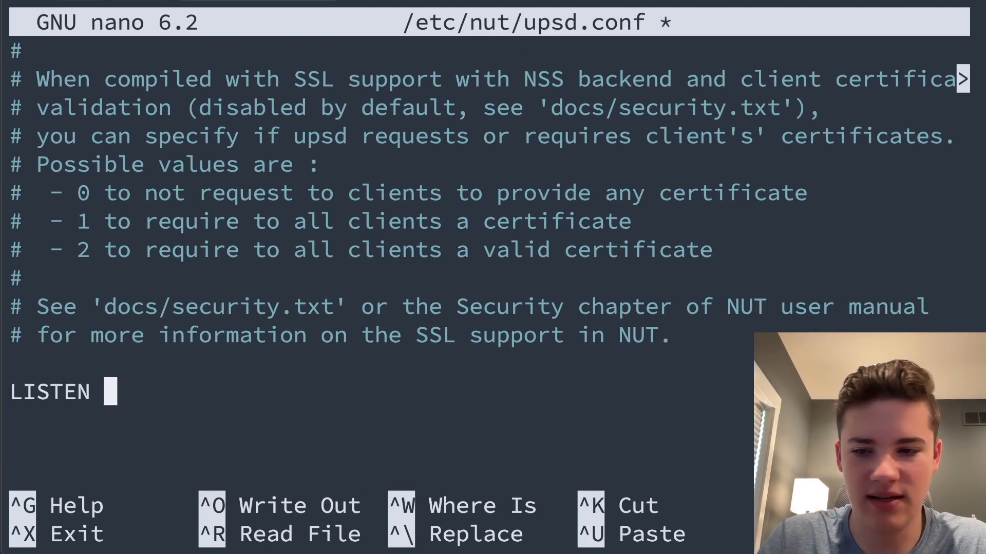
{"action": "type", "text": "0.0.0.0"}
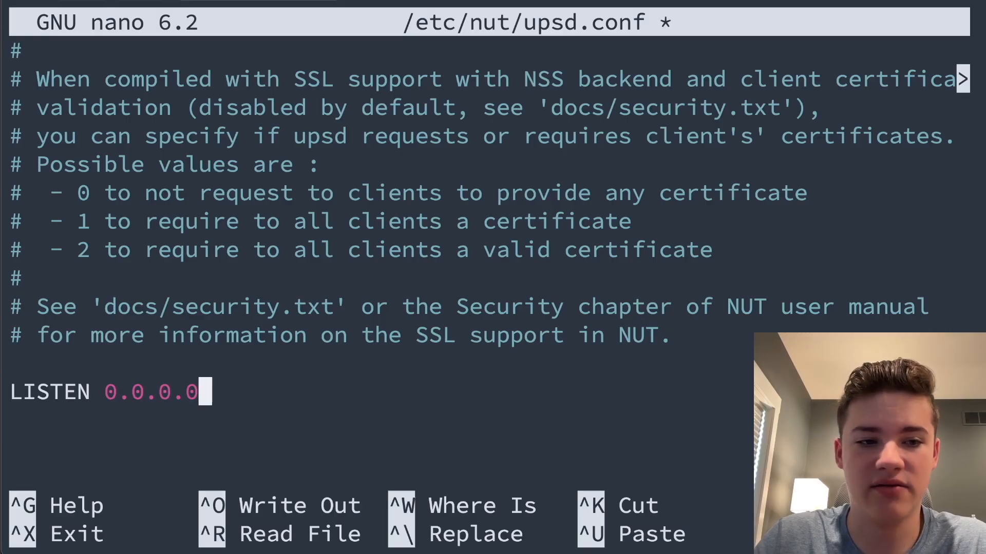
{"action": "type", "text": "3493"}
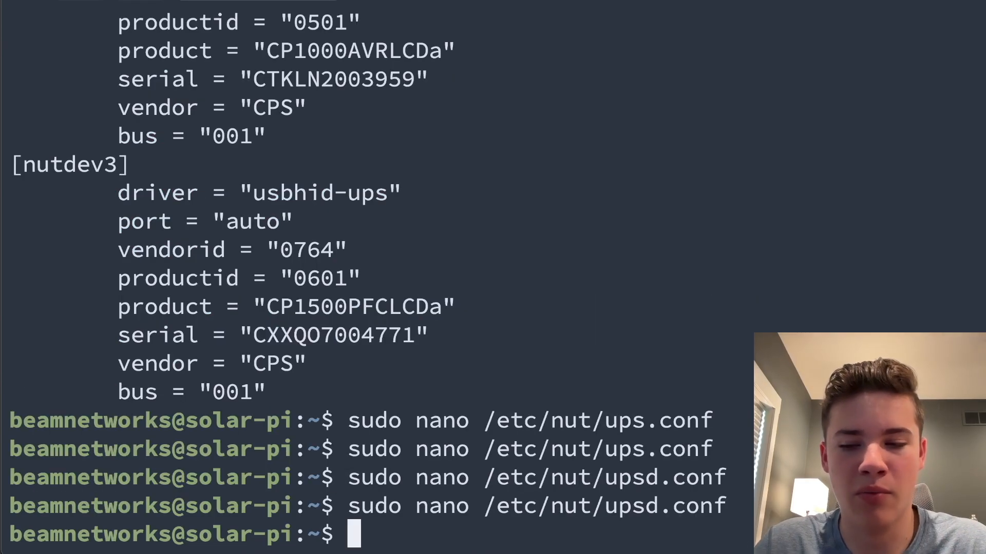
{"action": "mouse_move", "coordinate": [591, 297]}
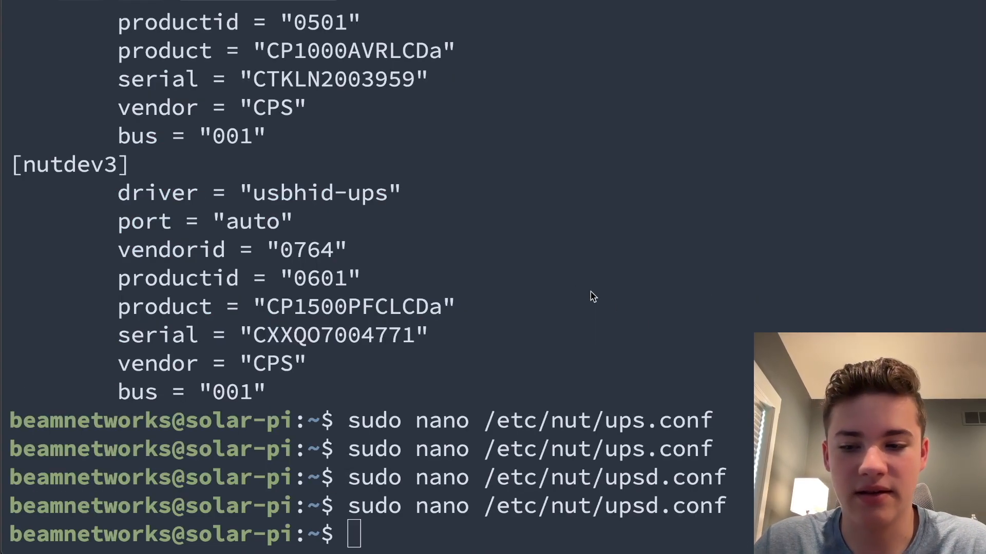
{"action": "type", "text": "sudo nano /etc/nut/upsd.users"}
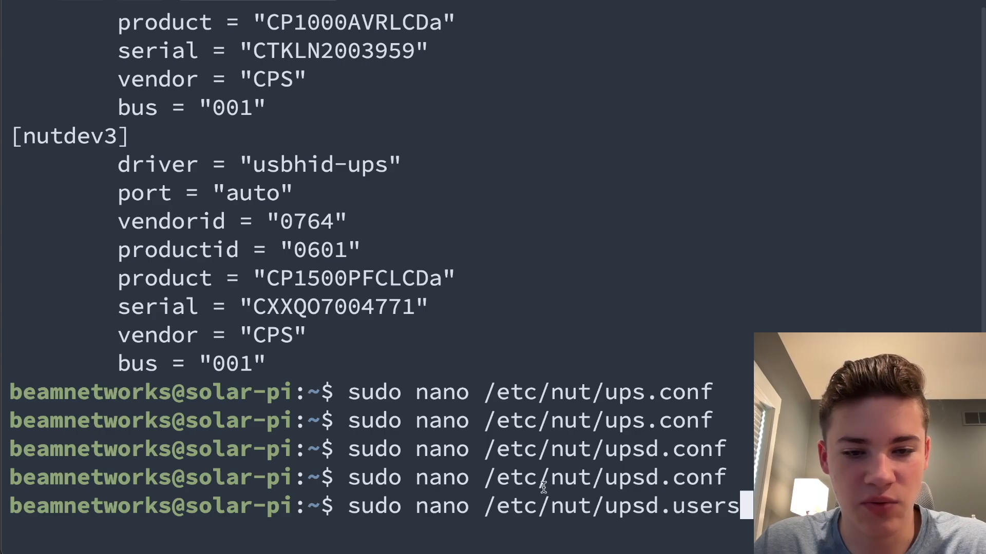
{"action": "mouse_move", "coordinate": [606, 507]}
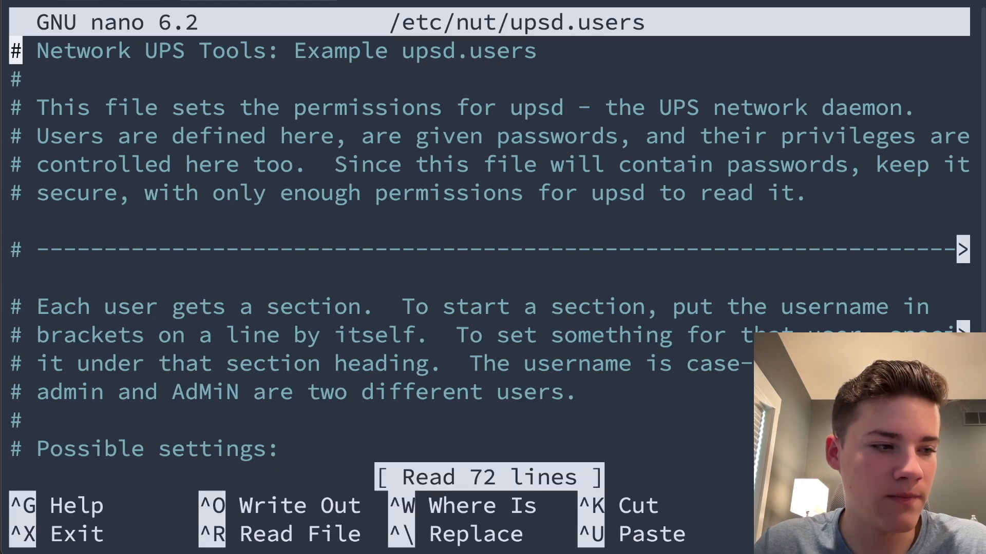
{"action": "scroll", "scroll_direction": "down", "scroll_amount": 3}
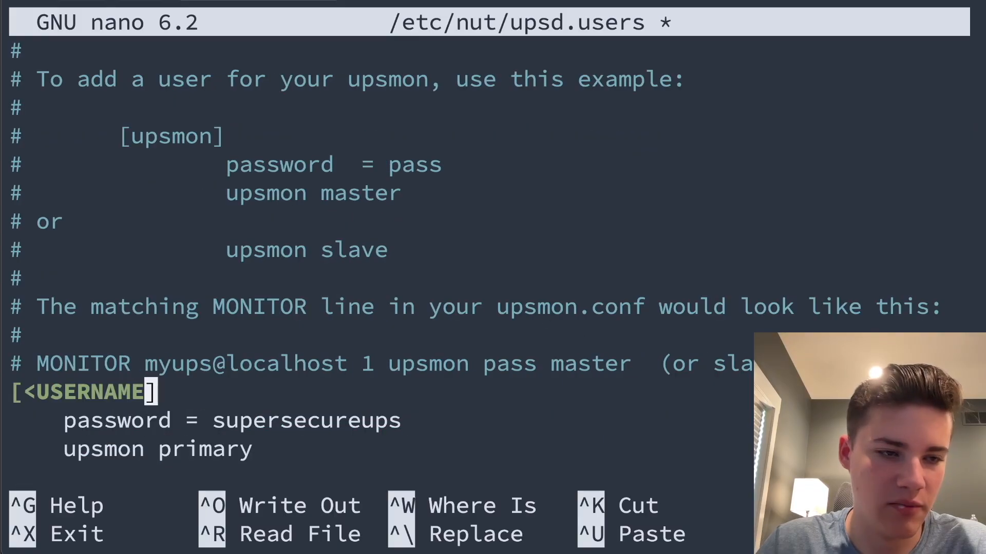
{"action": "type", "text": "remotemon]"}
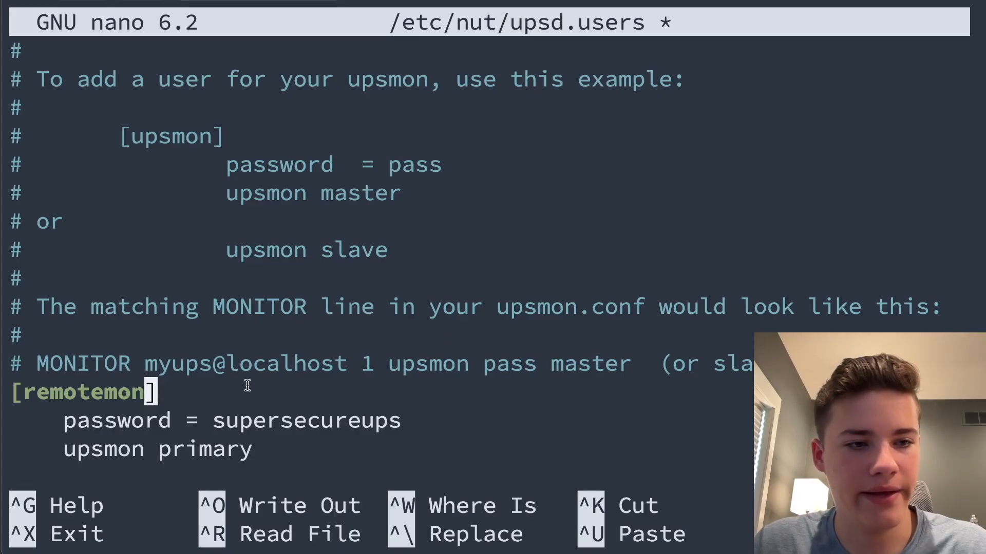
{"action": "double_click", "coordinate": [305, 420]}
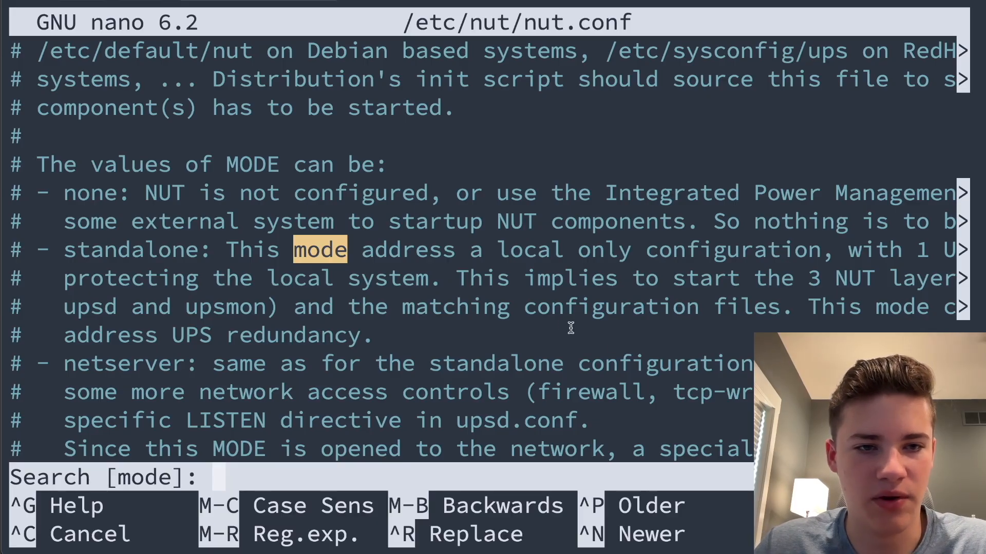
{"action": "mouse_move", "coordinate": [402, 383]}
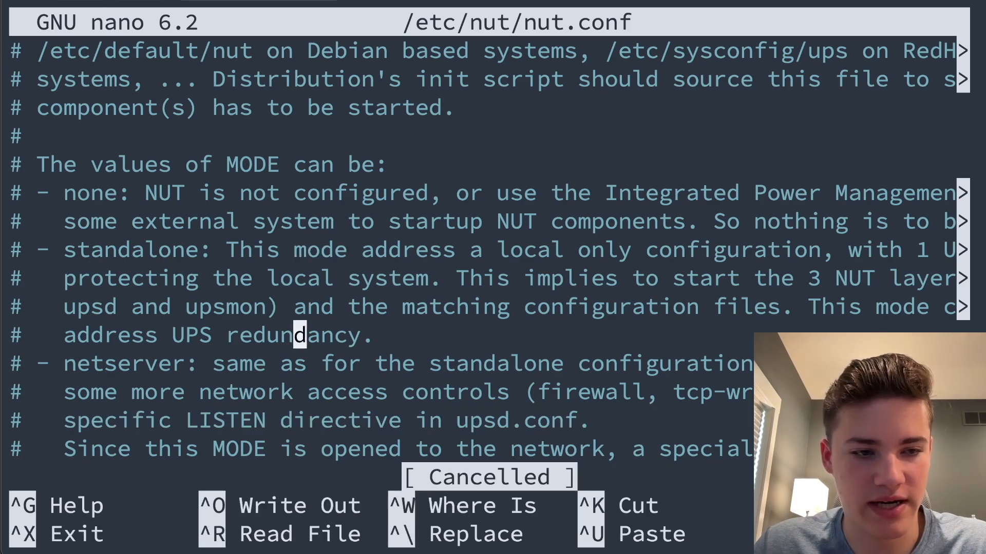
- Replace MODE=none with netserver in nut.conf, save, and restart nut-server
{"action": "scroll", "scroll_direction": "down", "scroll_amount": 3}
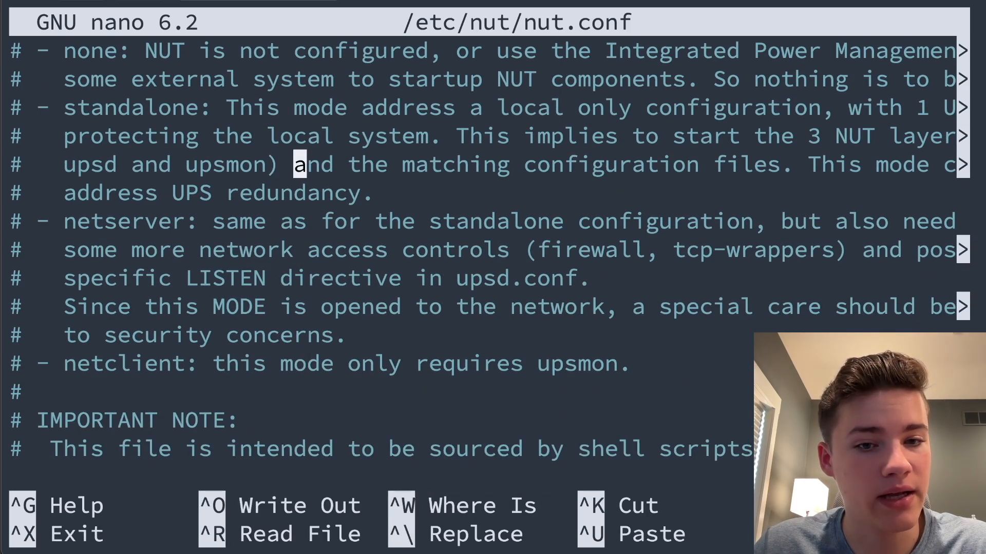
{"action": "scroll", "scroll_direction": "down", "scroll_amount": 3}
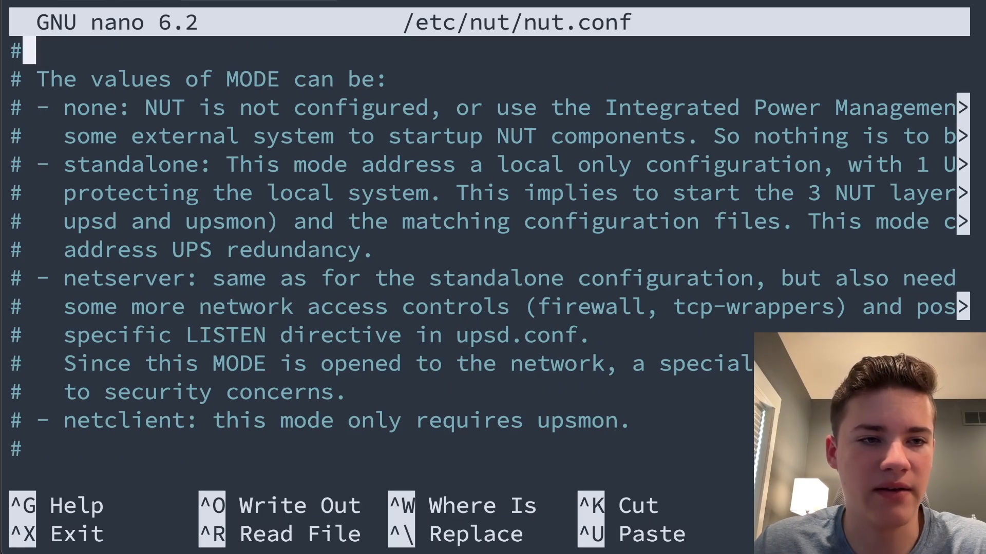
{"action": "left_click_drag", "start_coordinate": [62, 163], "coordinate": [481, 249]}
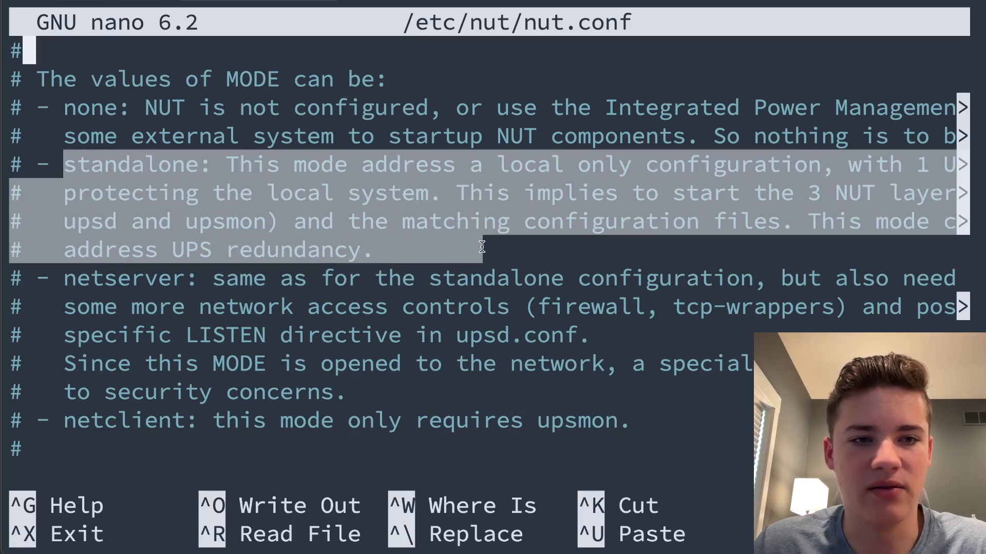
{"action": "mouse_move", "coordinate": [635, 193]}
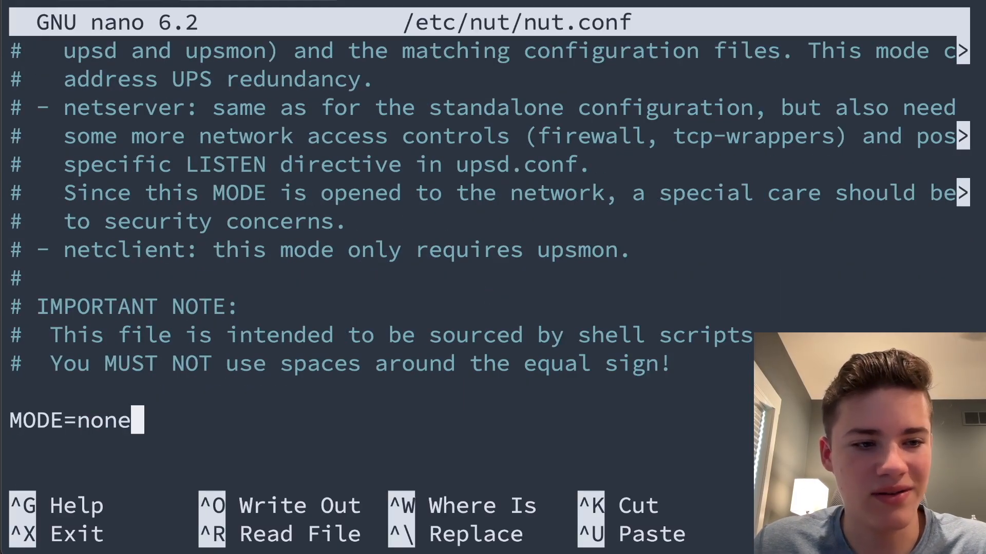
{"action": "key", "text": "BackSpace"}
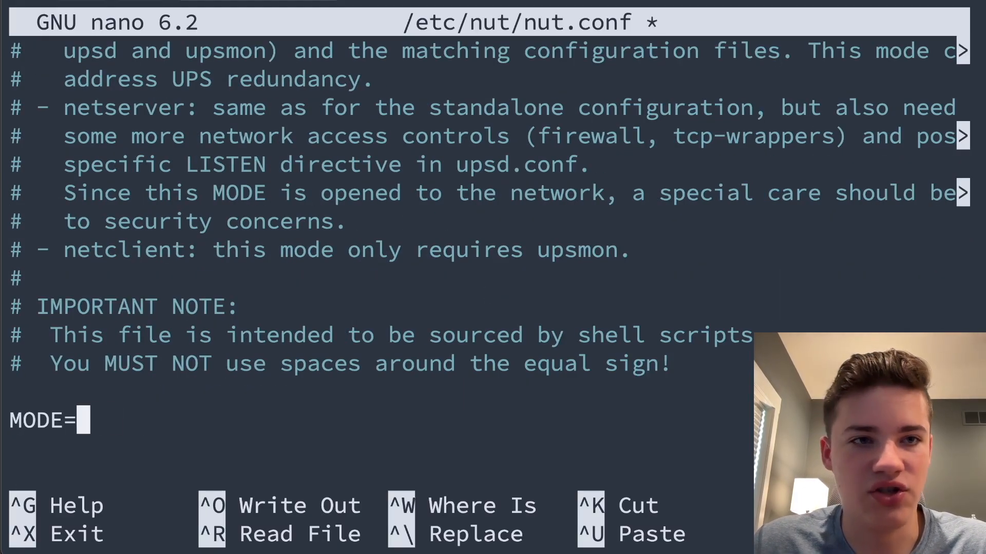
{"action": "type", "text": "netser"}
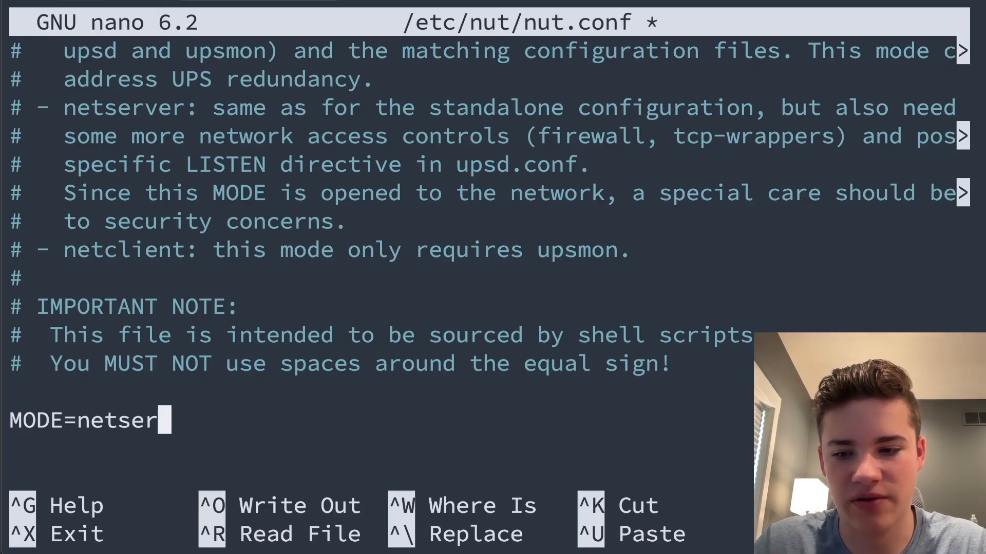
{"action": "key", "text": "ctrl+x"}
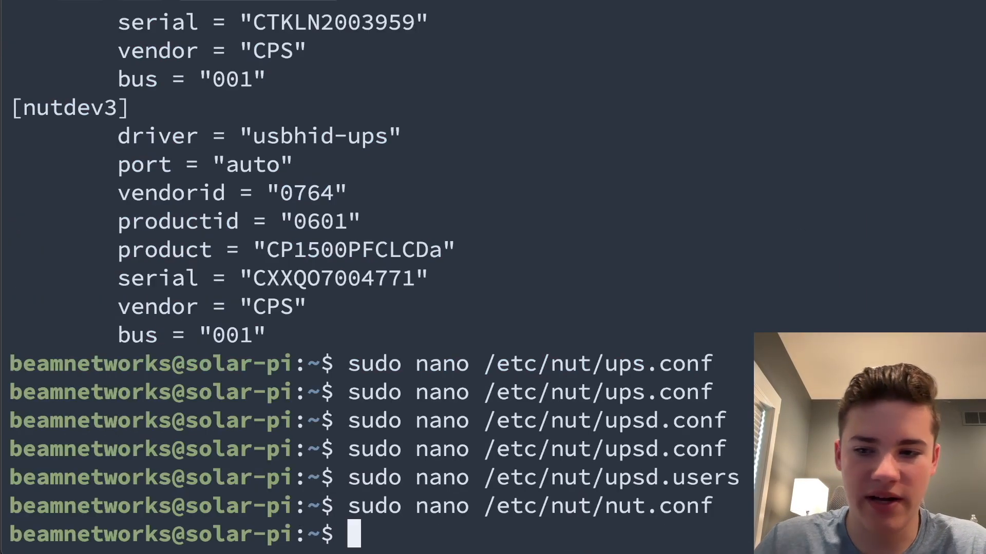
{"action": "type", "text": "sudo systemctl restart nut-server"}
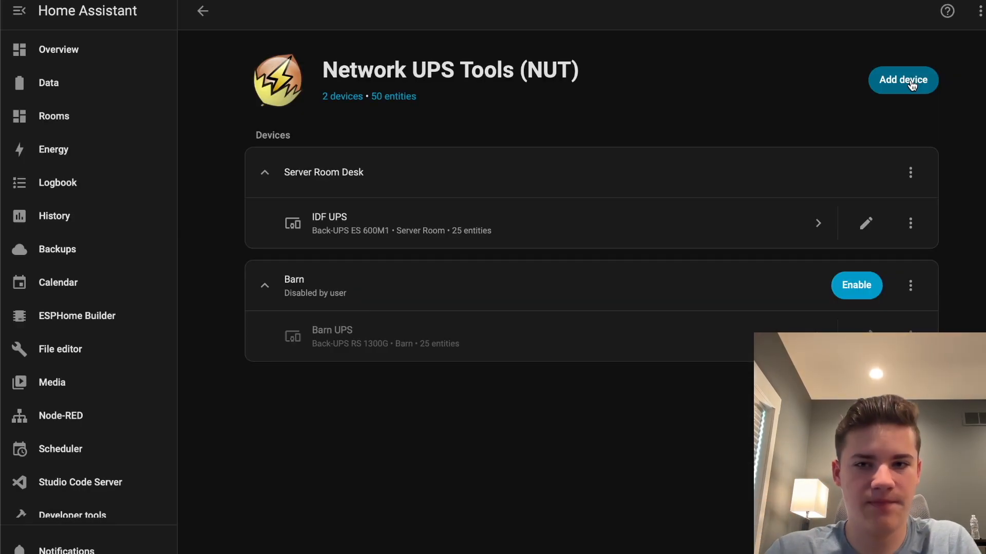
- Connect to NUT server 10.140.3.13 and add the first UPS device
{"action": "left_click", "coordinate": [902, 80]}
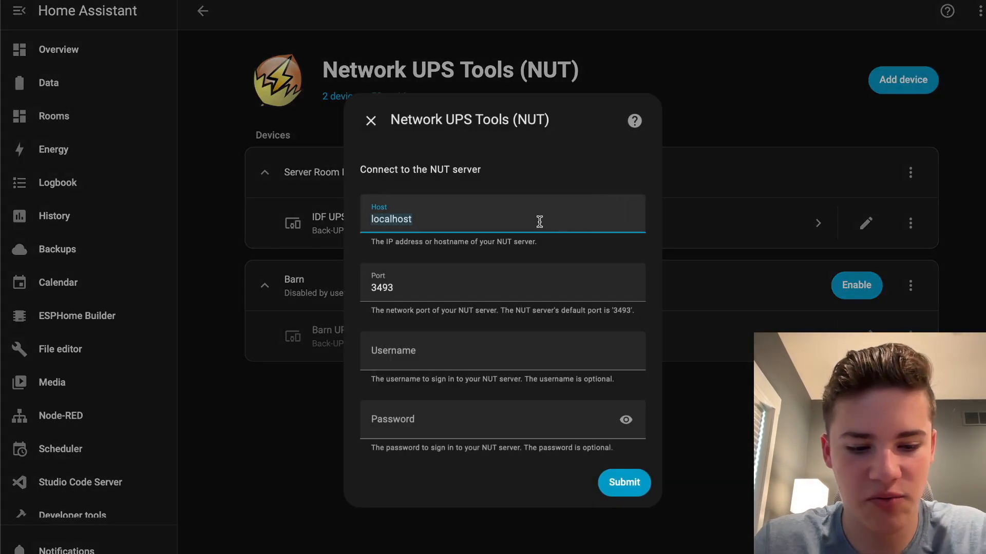
{"action": "type", "text": "10.140.3.13"}
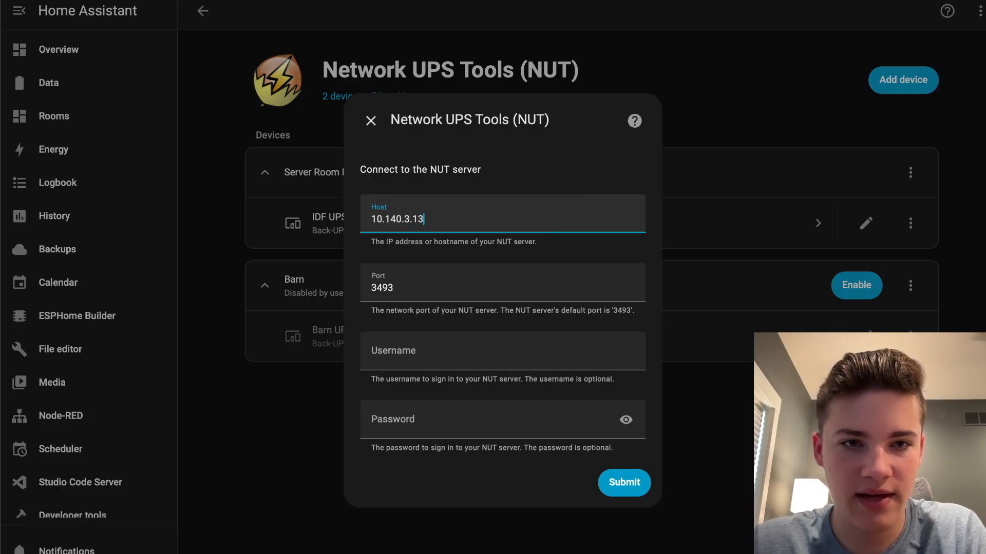
{"action": "left_click", "coordinate": [501, 351]}
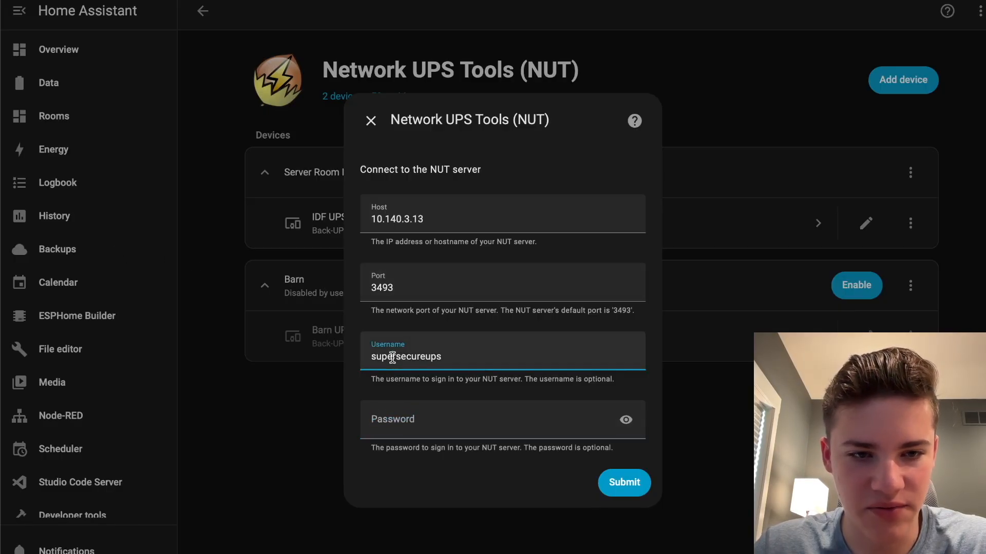
{"action": "left_click", "coordinate": [623, 483]}
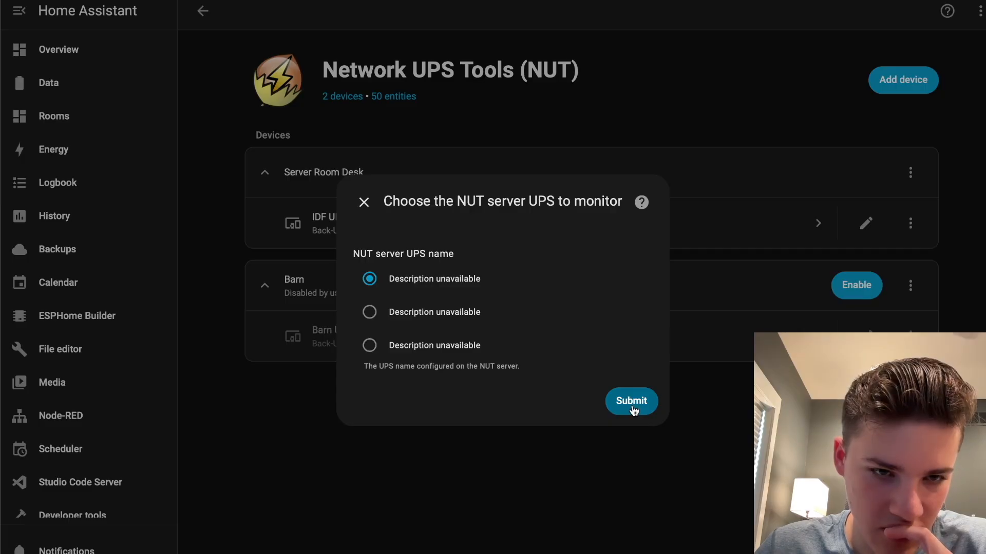
{"action": "left_click", "coordinate": [631, 401]}
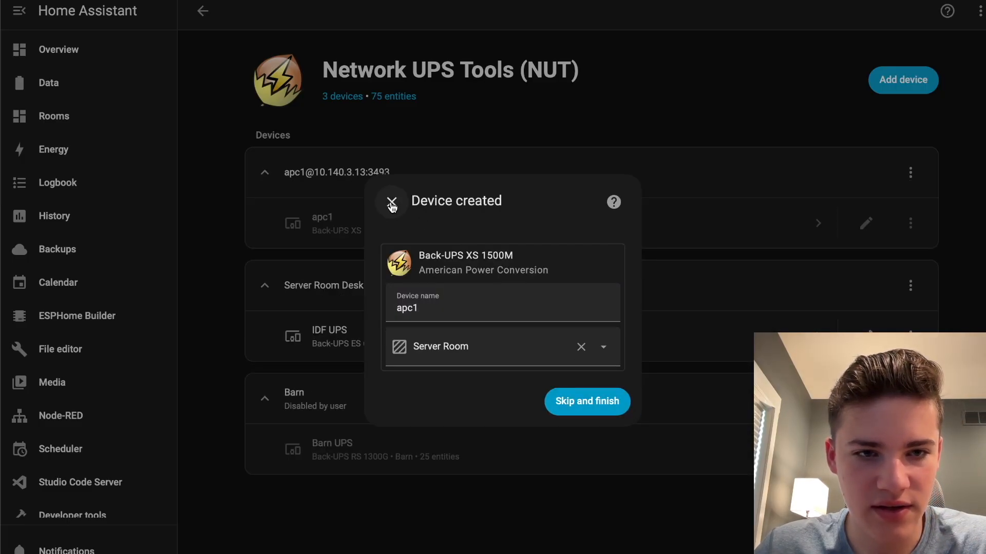
{"action": "left_click", "coordinate": [392, 204]}
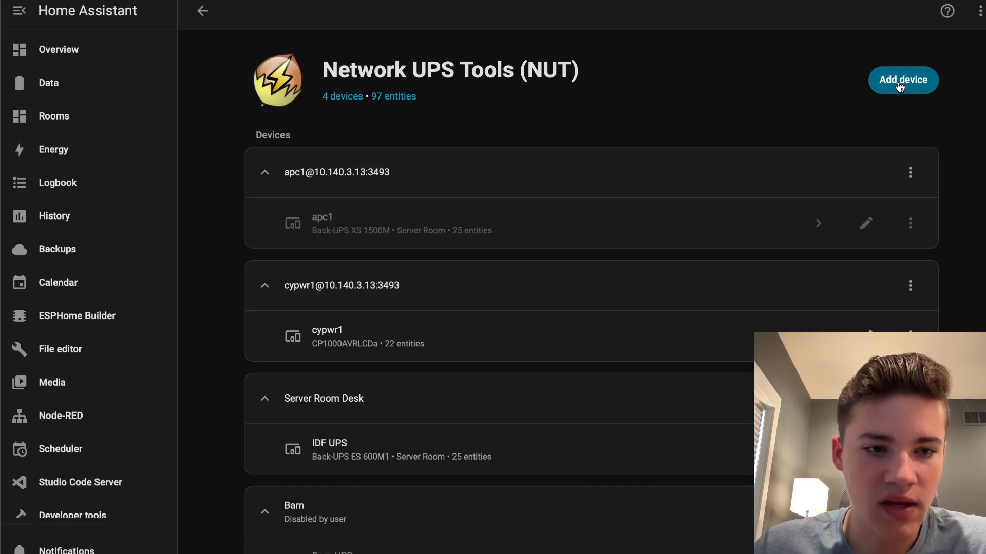
- Add the third UPS from the same NUT server
{"action": "left_click", "coordinate": [902, 80]}
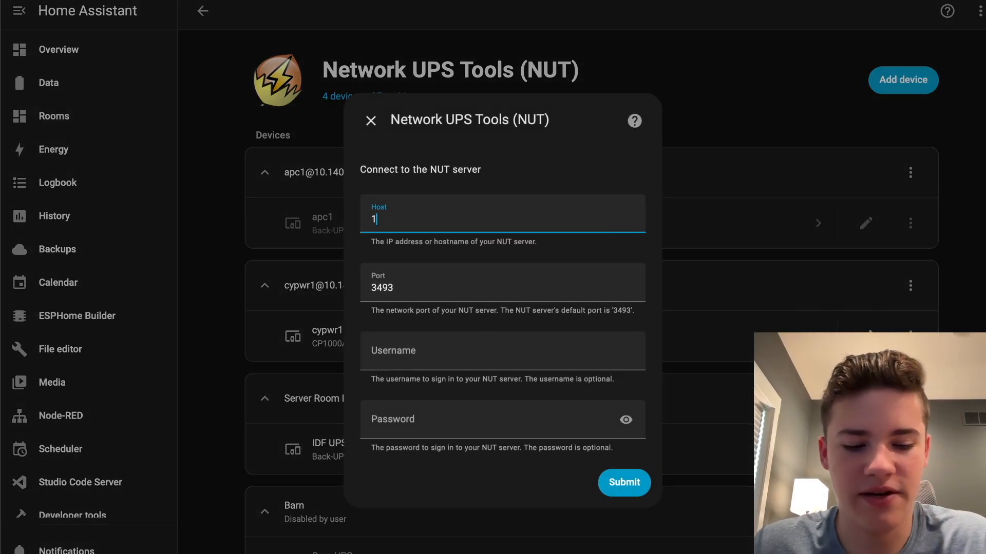
{"action": "left_click", "coordinate": [623, 483]}
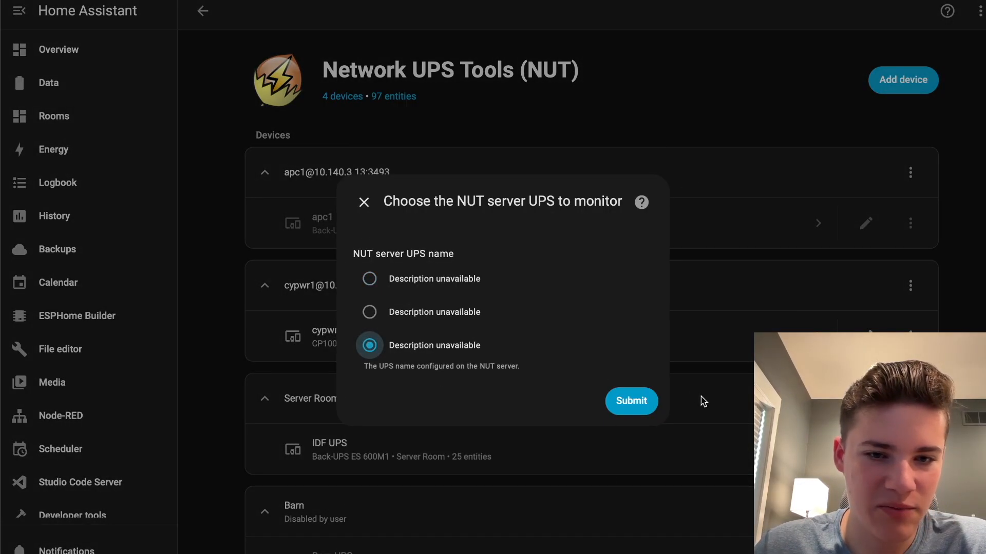
{"action": "left_click", "coordinate": [631, 401]}
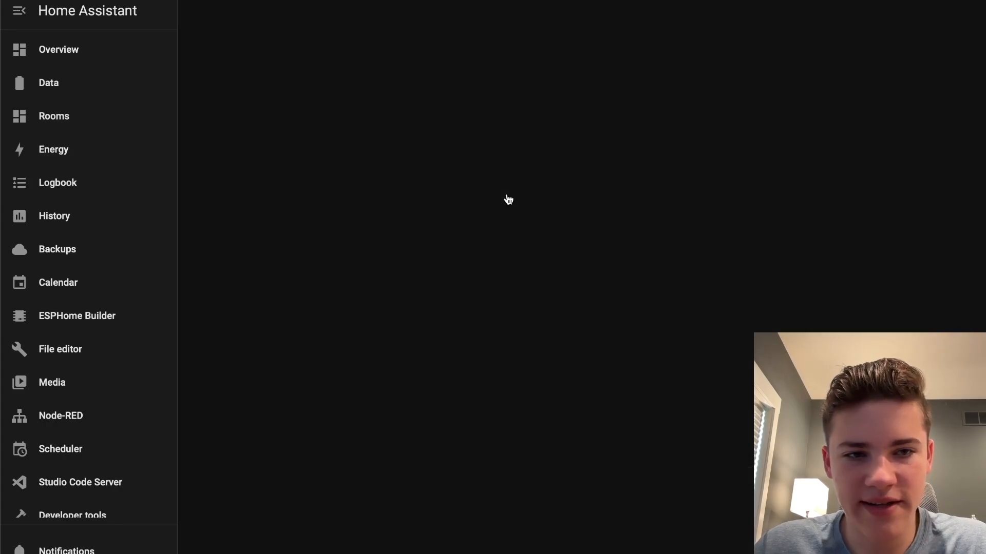
- Check that apc1's sensors show Online at 100% battery, then return to the device list
{"action": "left_click", "coordinate": [442, 316]}
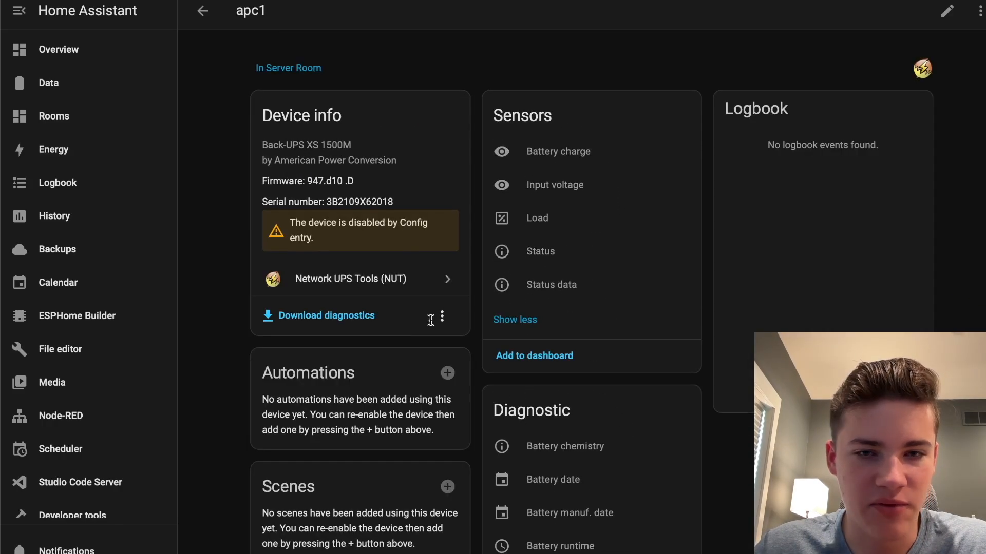
{"action": "left_click", "coordinate": [948, 12]}
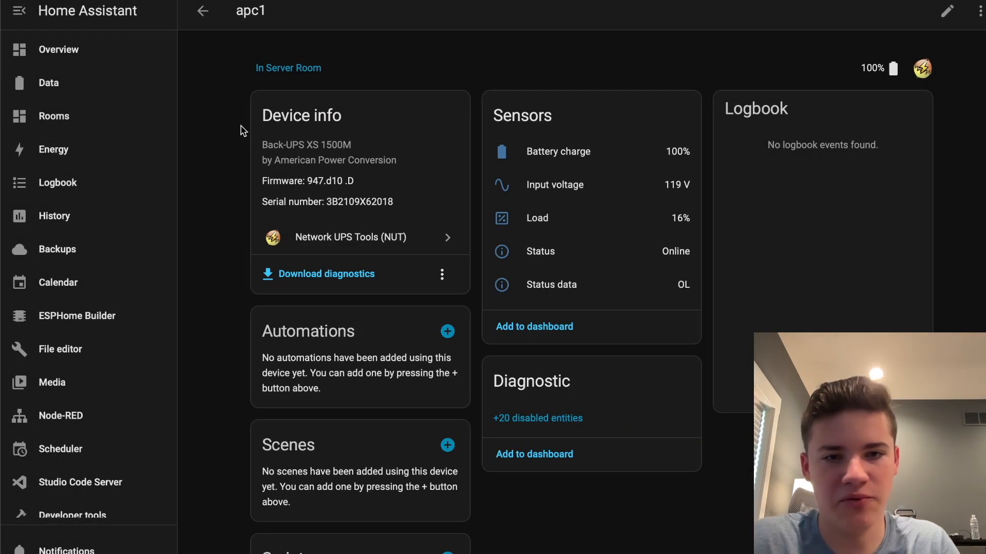
{"action": "left_click", "coordinate": [350, 237]}
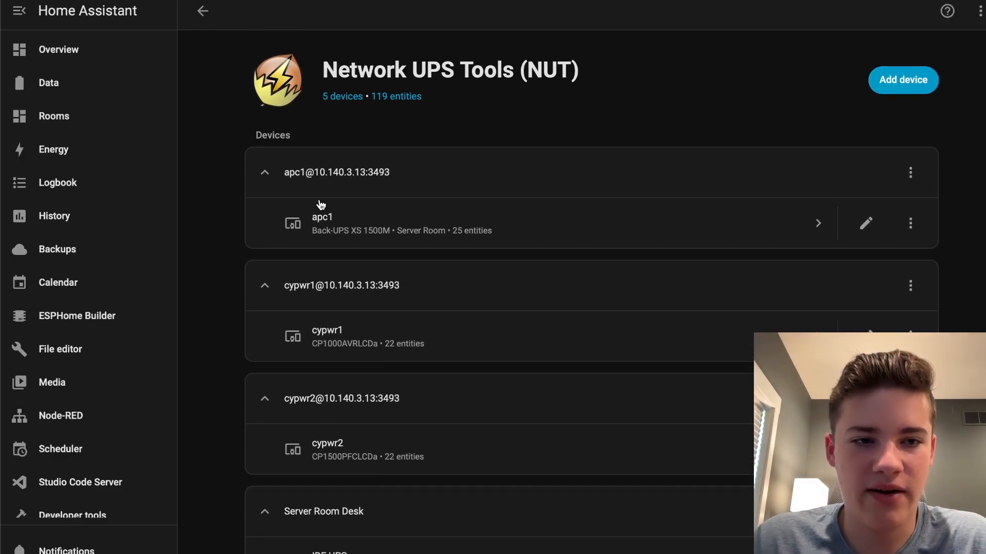
{"action": "mouse_move", "coordinate": [267, 278]}
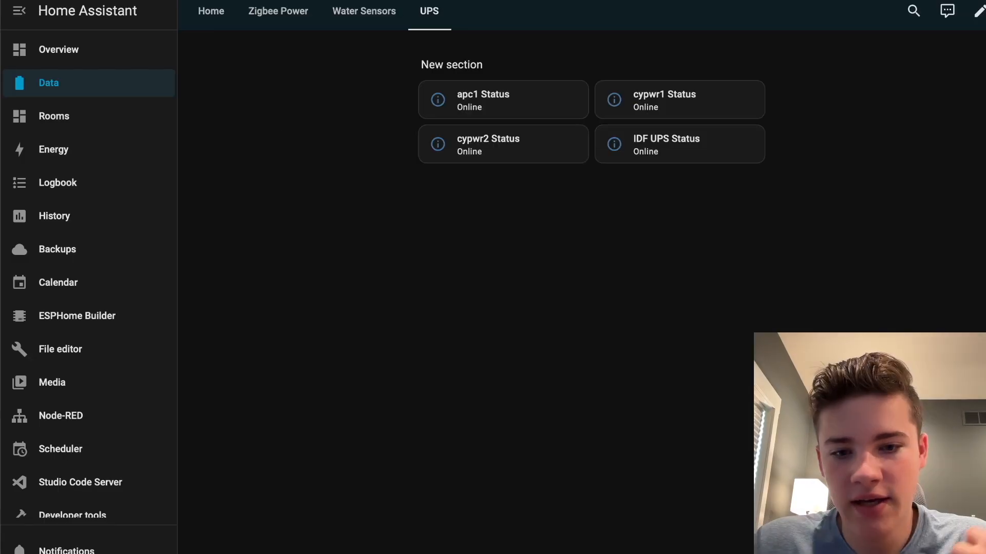
{"action": "mouse_move", "coordinate": [544, 124]}
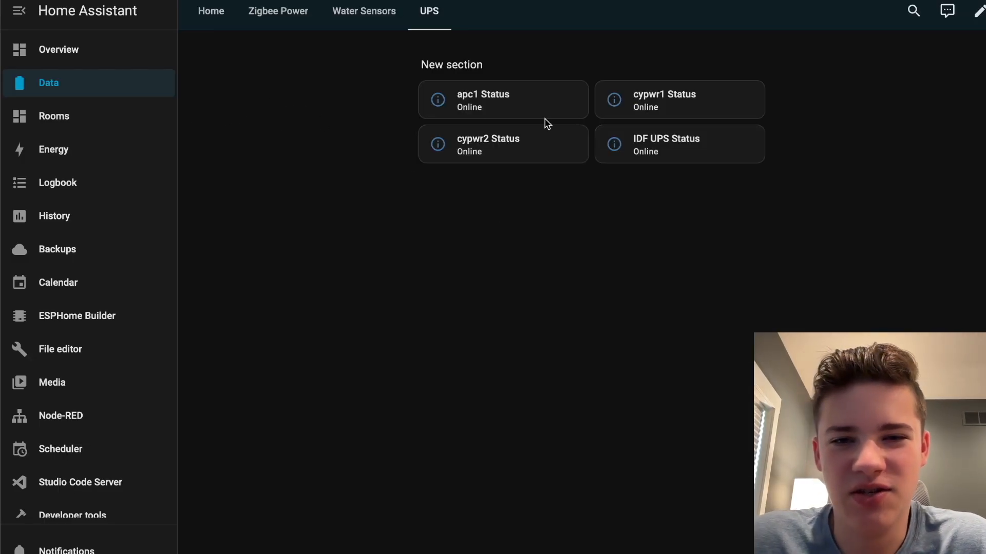
{"action": "mouse_move", "coordinate": [632, 244]}
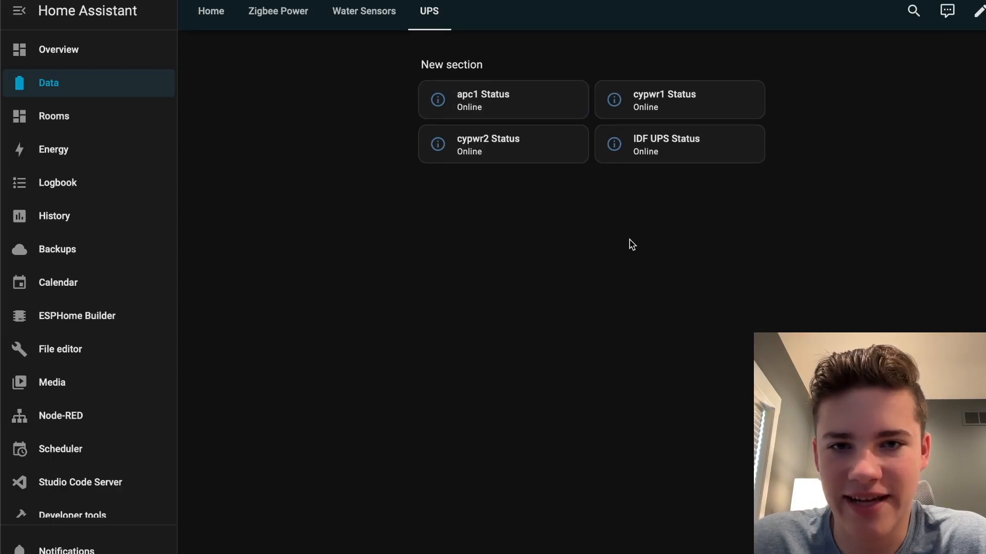
{"action": "mouse_move", "coordinate": [473, 151]}
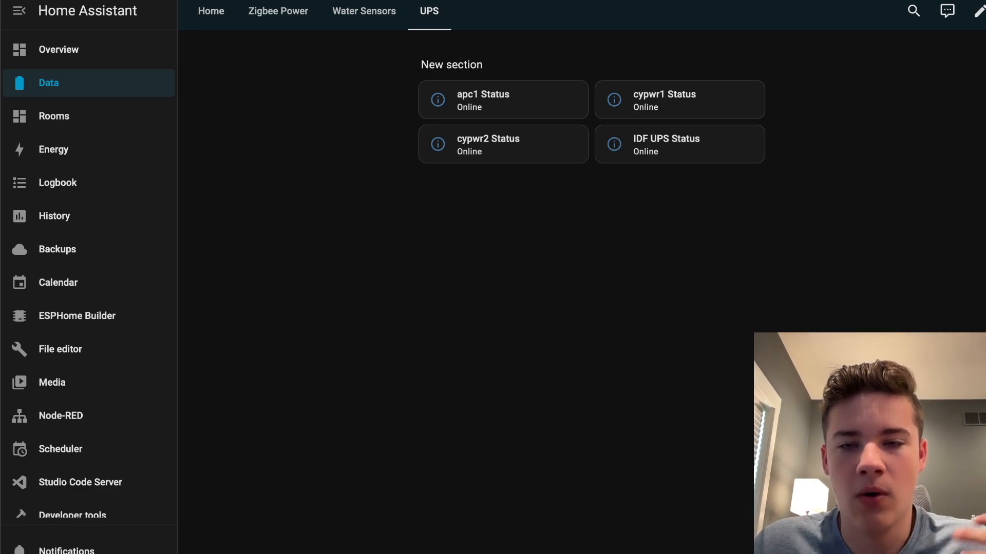
{"action": "mouse_move", "coordinate": [947, 12]}
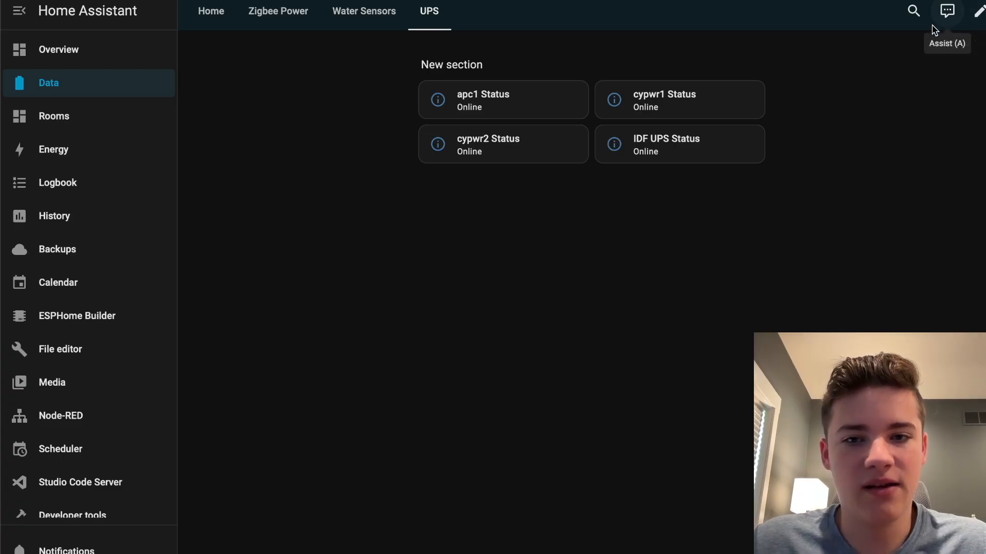